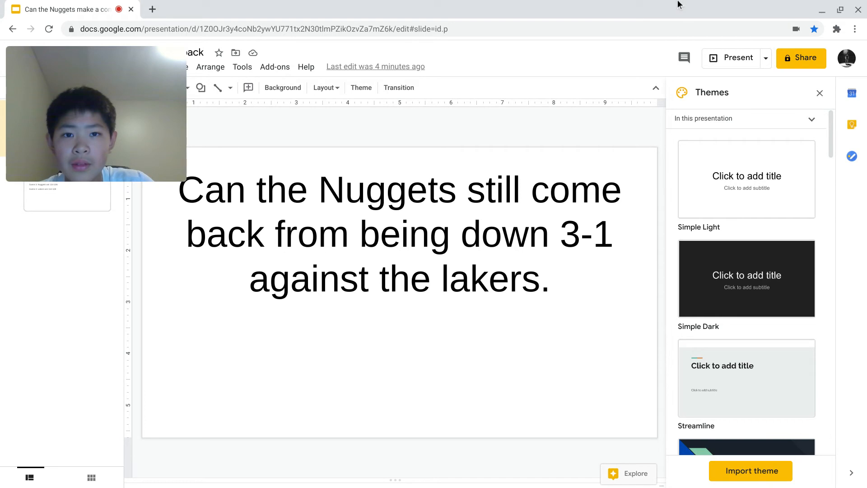
mouse_move(625, 116)
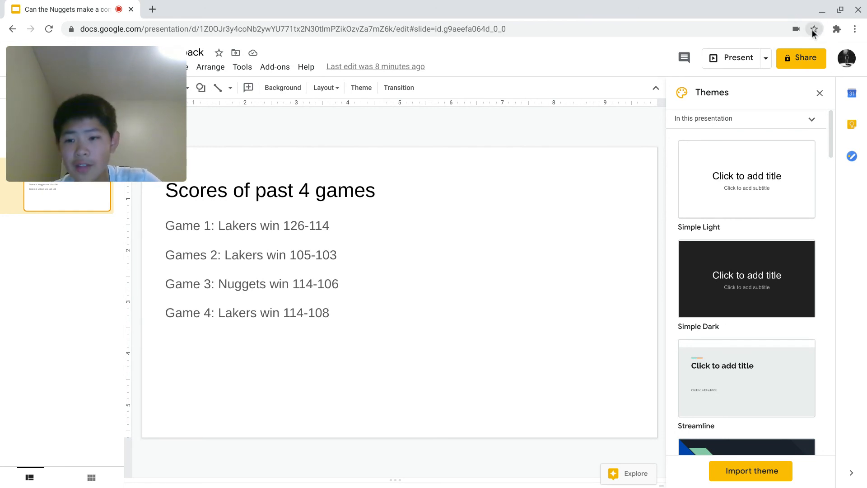
- Bookmark the Google Slides presentation page using the address-bar star
click(813, 29)
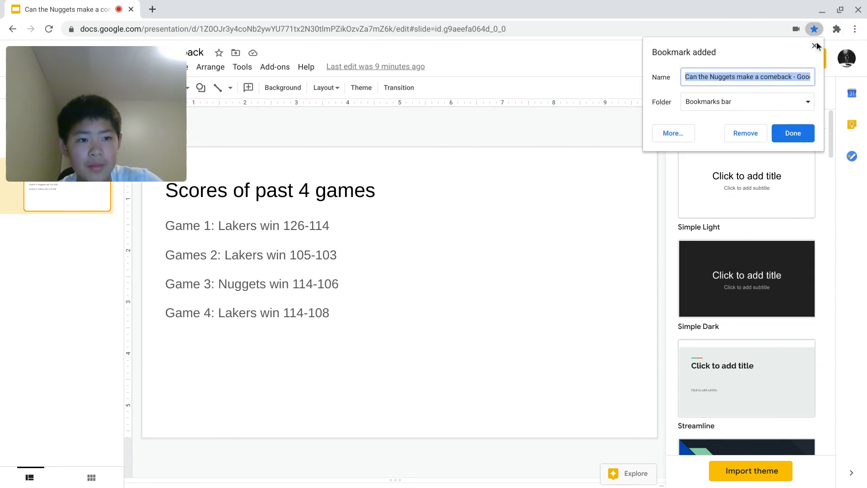
- Show Chrome's installed extensions list from the puzzle-piece icon
click(838, 28)
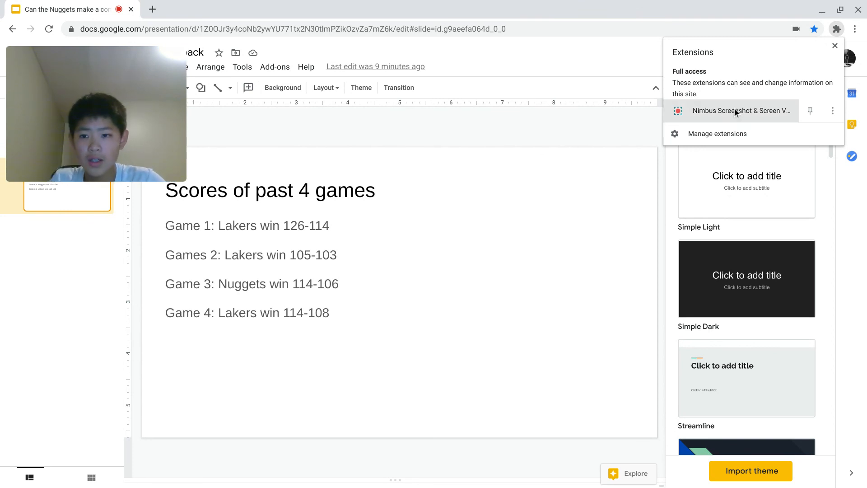
mouse_move(741, 111)
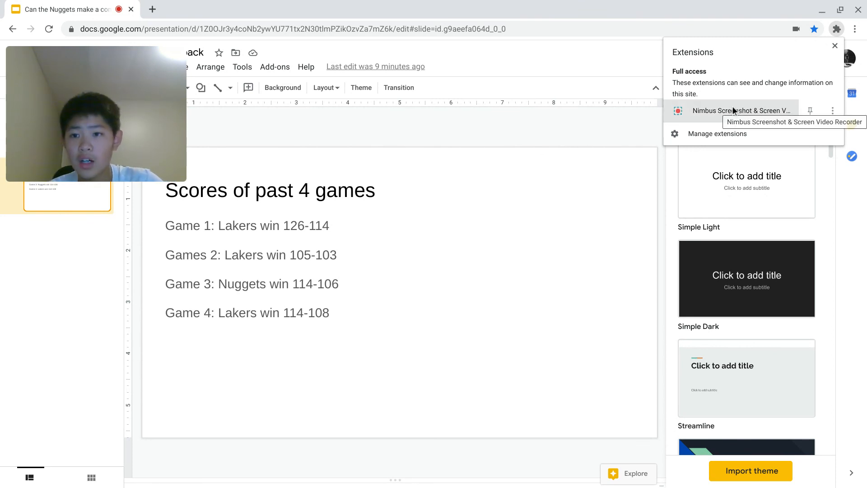